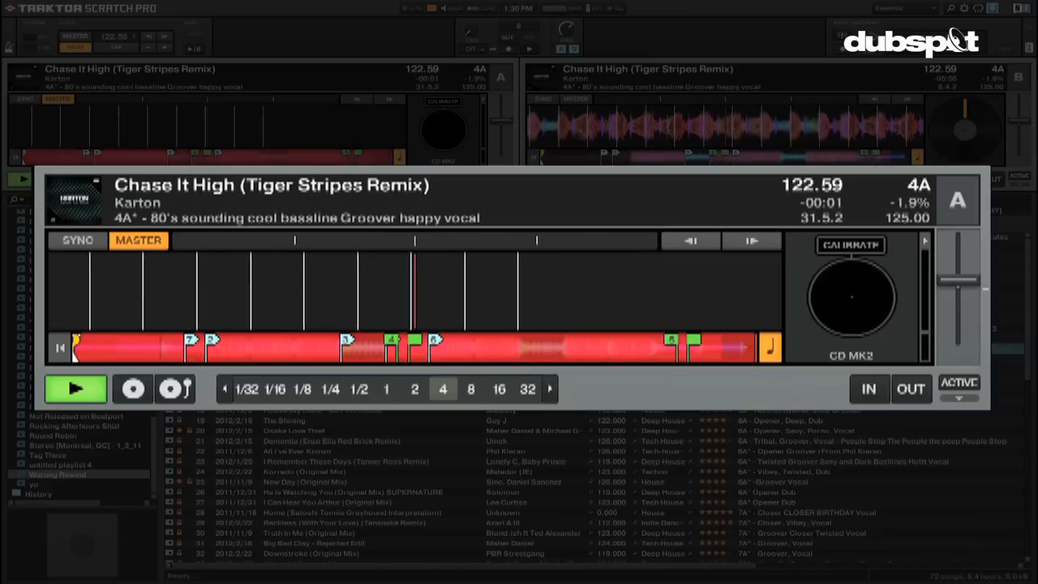
Step: Turn off 'Load next at end of track' in the Loading preferences
left_click(74, 388)
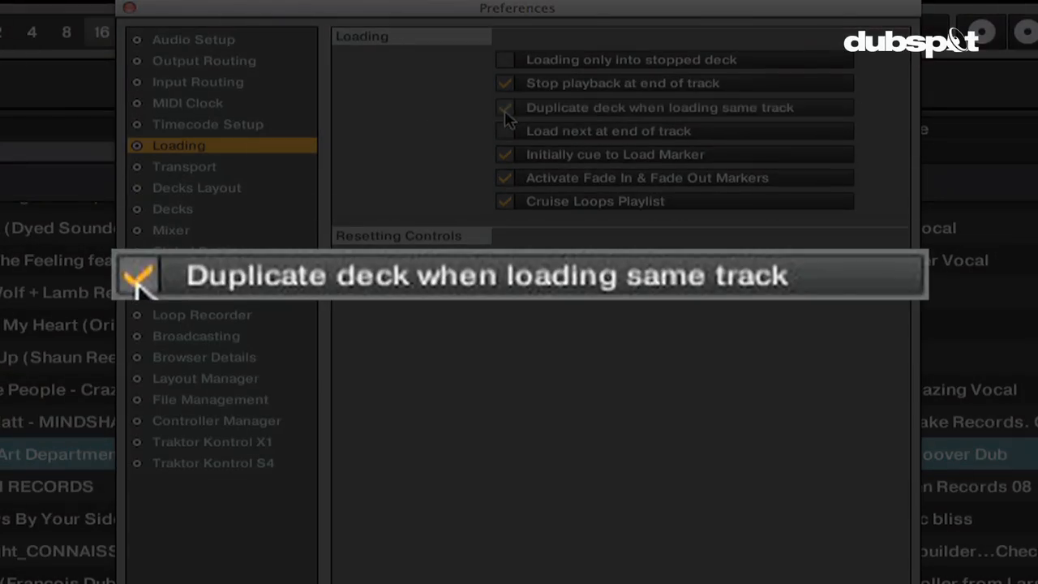
left_click(129, 8)
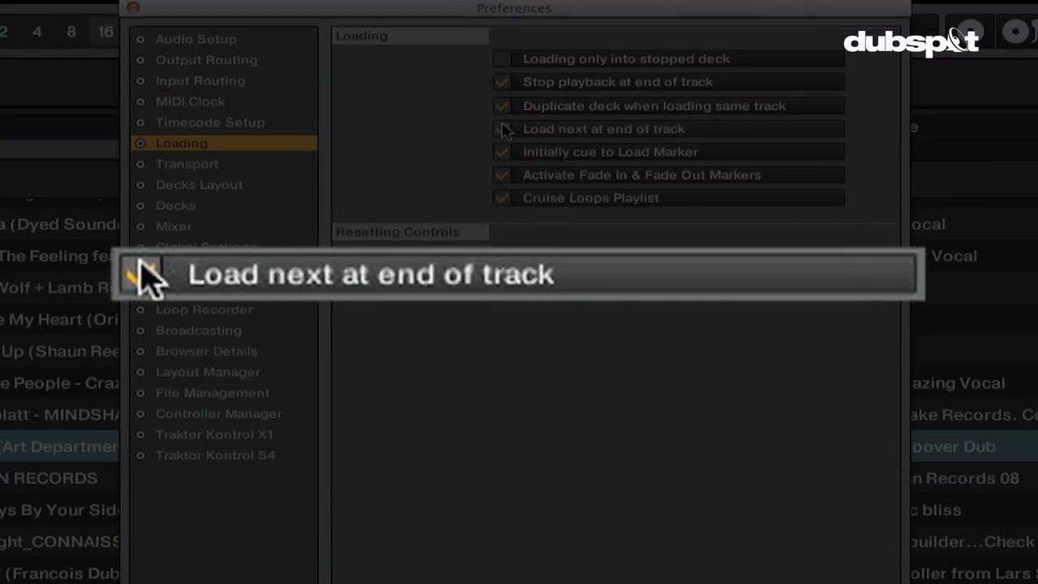
left_click(132, 8)
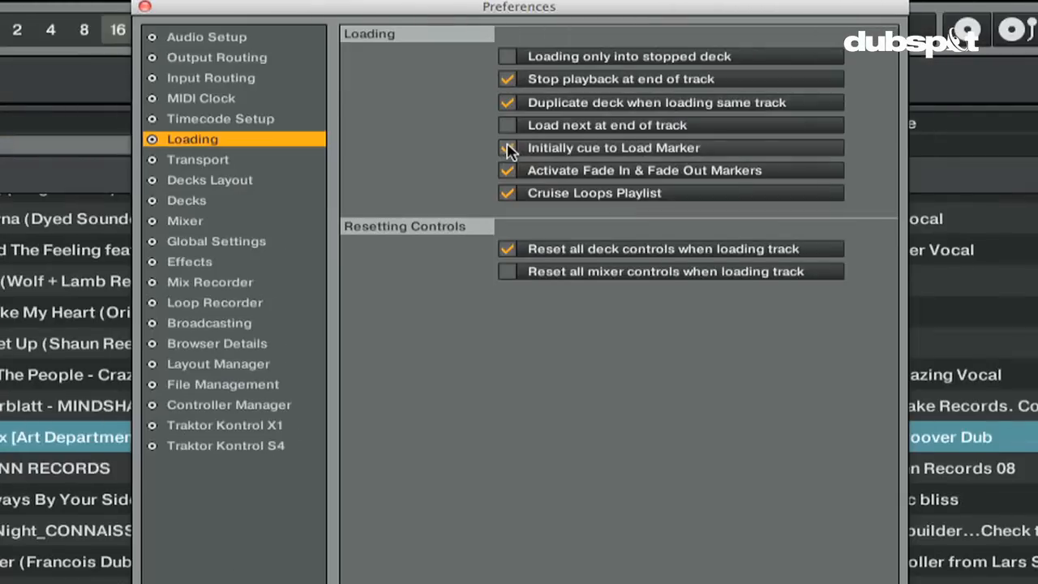
mouse_move(507, 147)
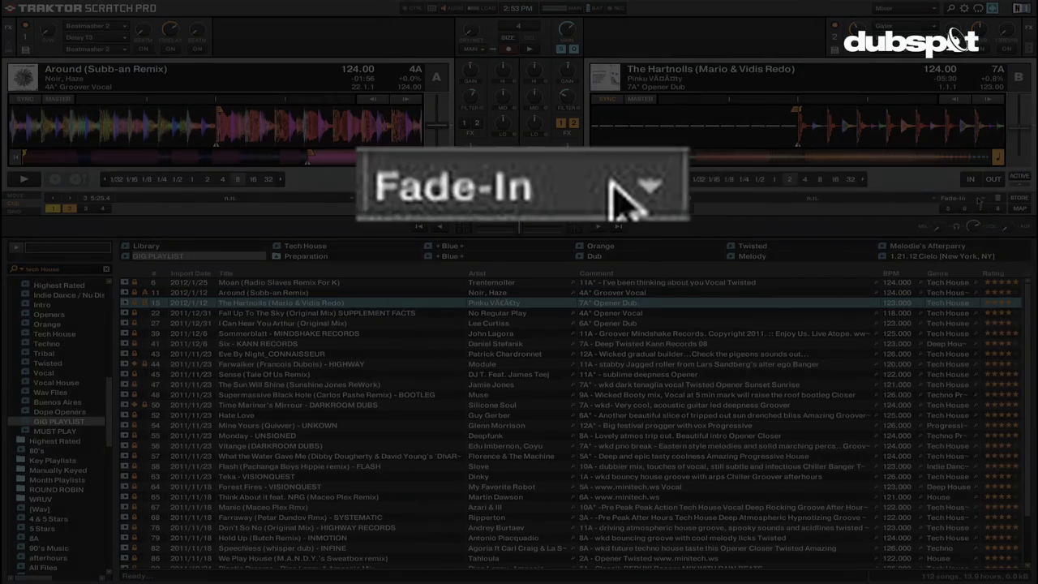
left_click(648, 185)
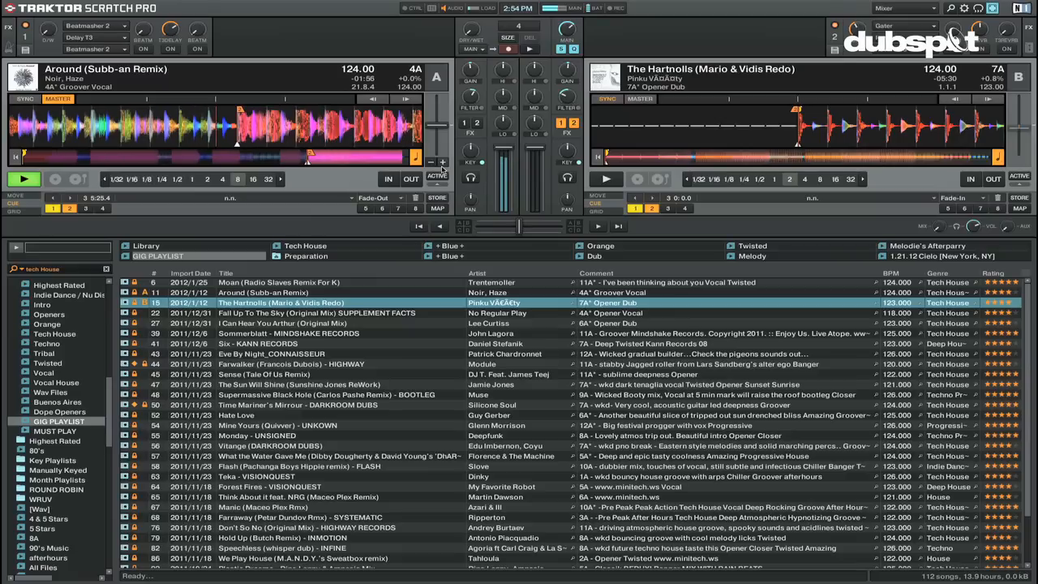
left_click(605, 178)
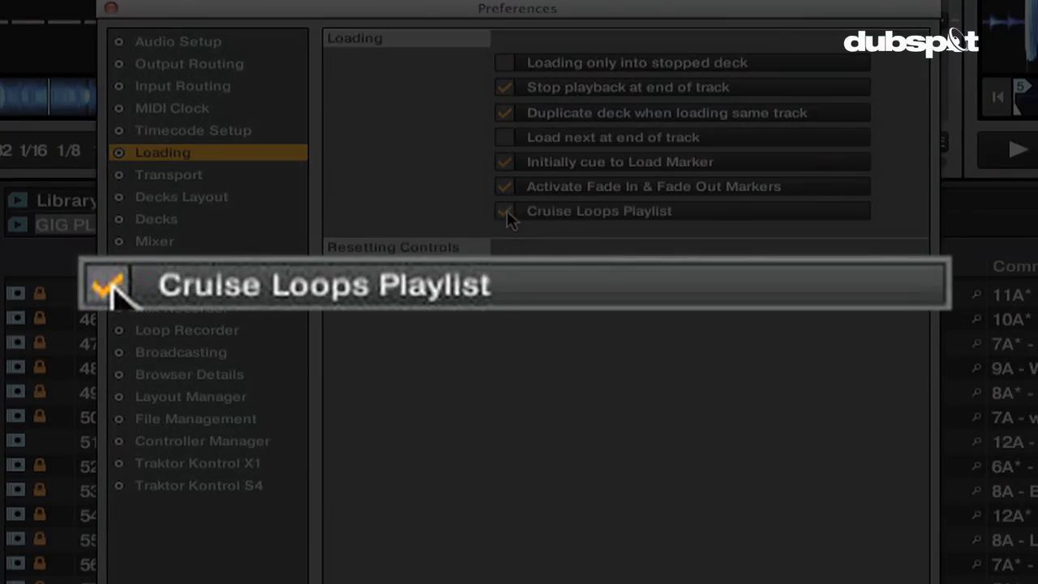
left_click(504, 211)
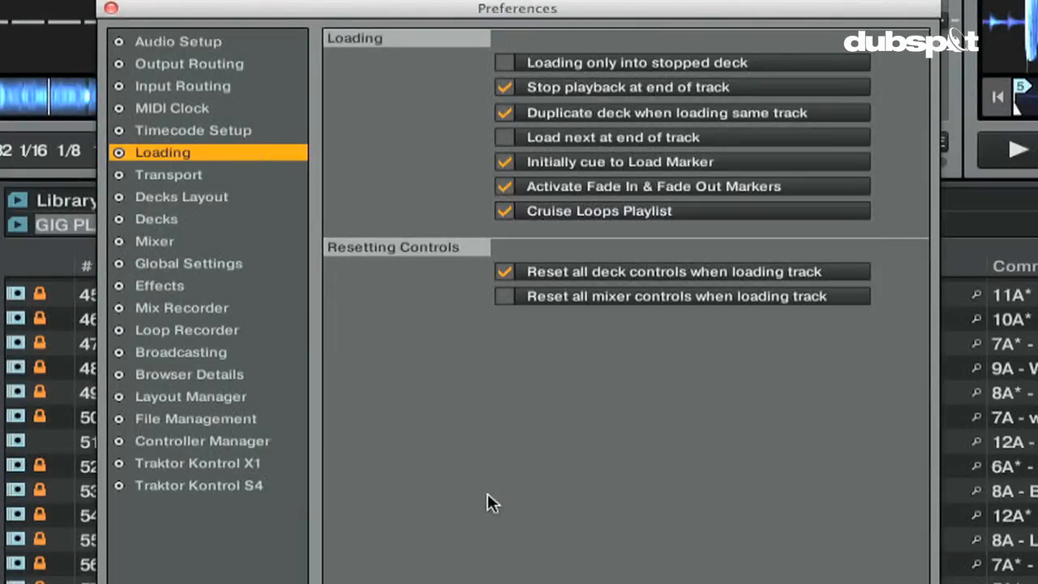
left_click(681, 271)
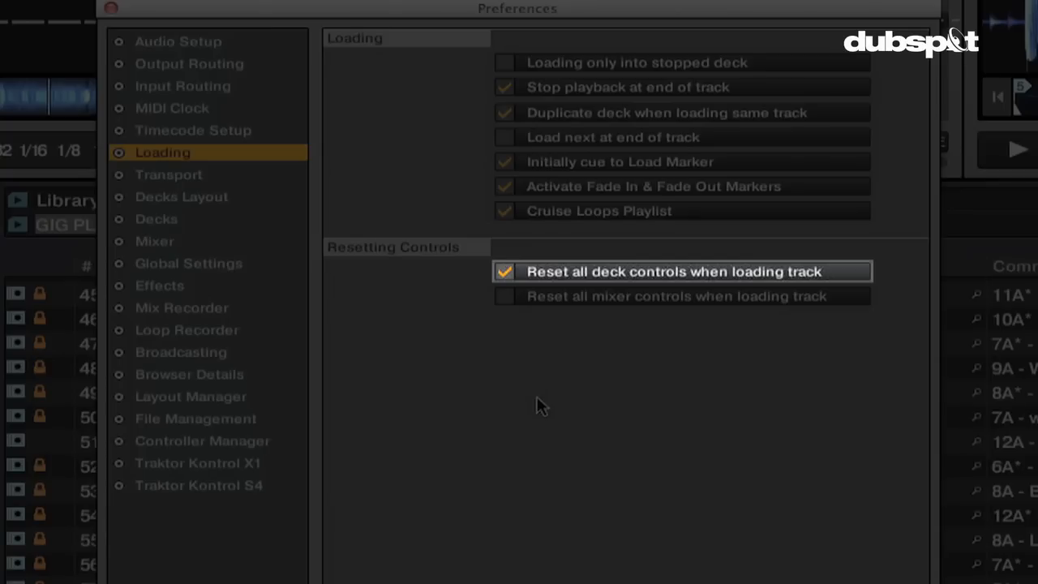
mouse_move(485, 351)
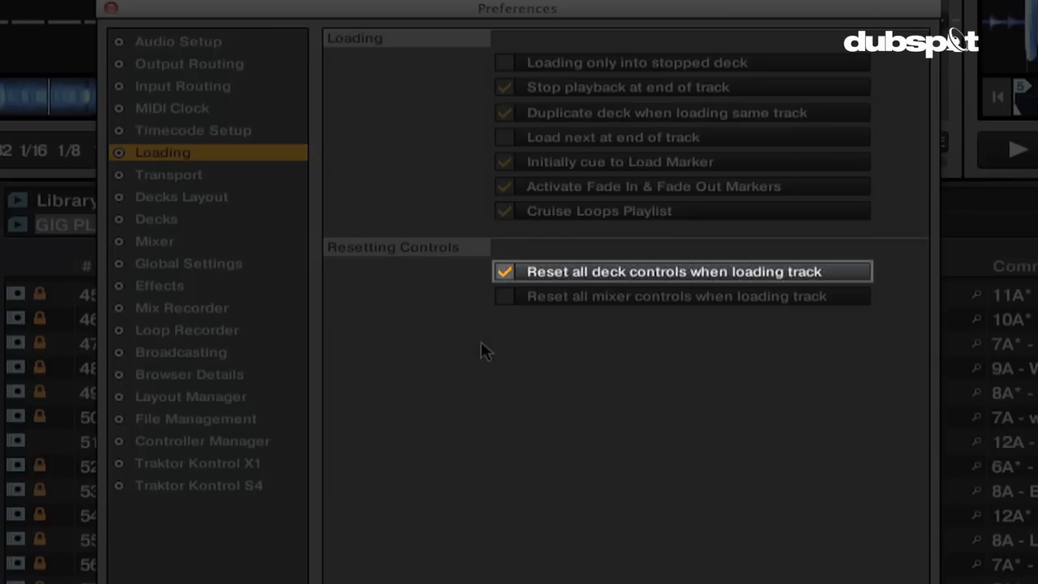
mouse_move(497, 343)
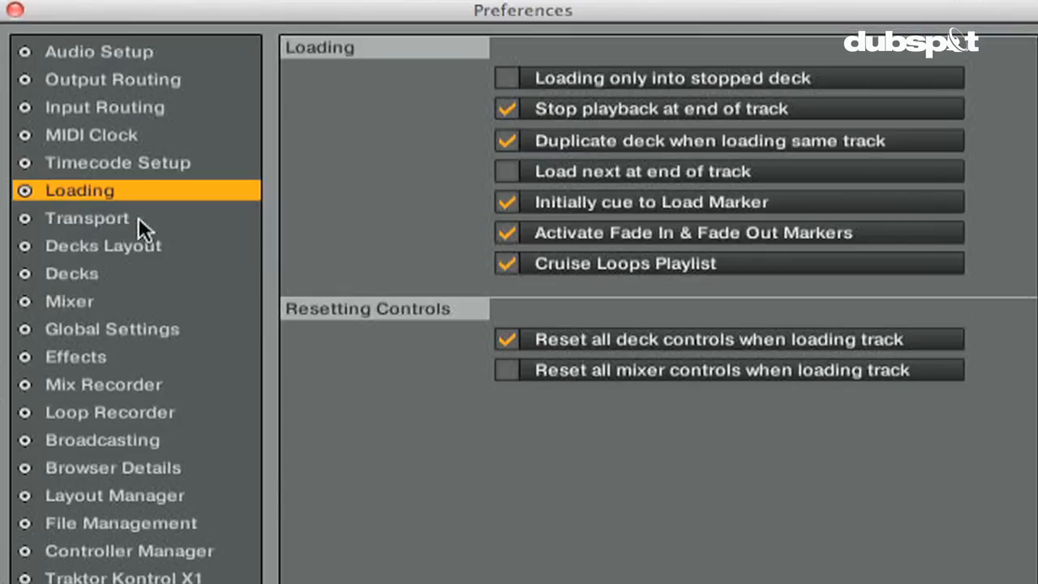
Step: Try a 35% tempo range on all decks in Transport, then restore 8%
left_click(87, 217)
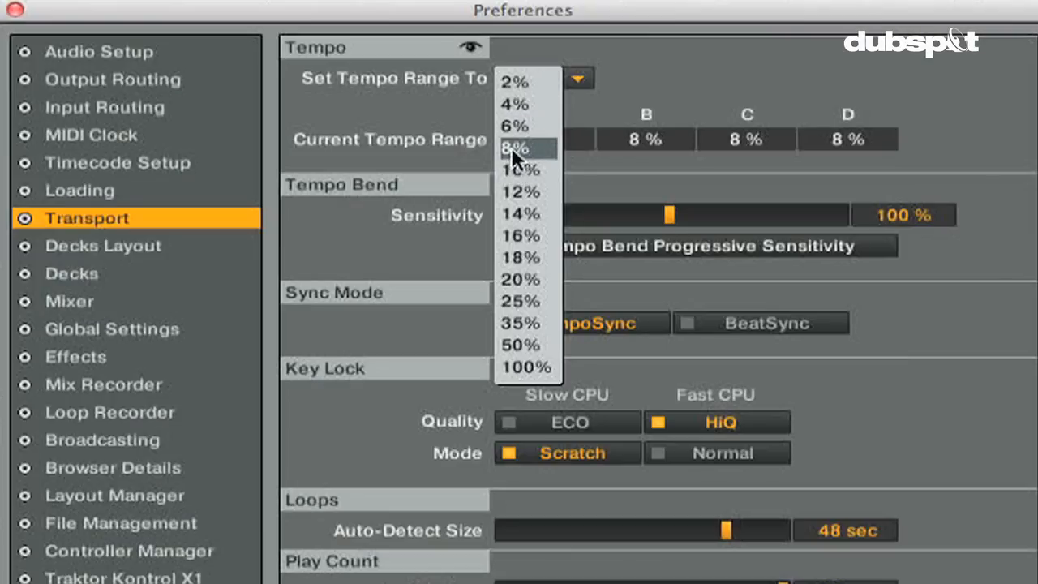
left_click(515, 149)
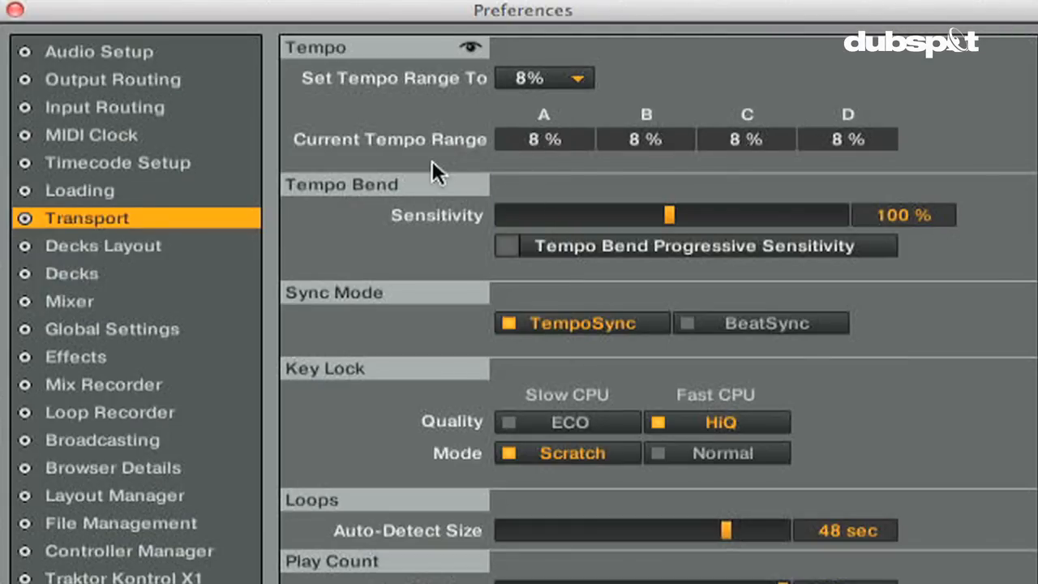
mouse_move(556, 182)
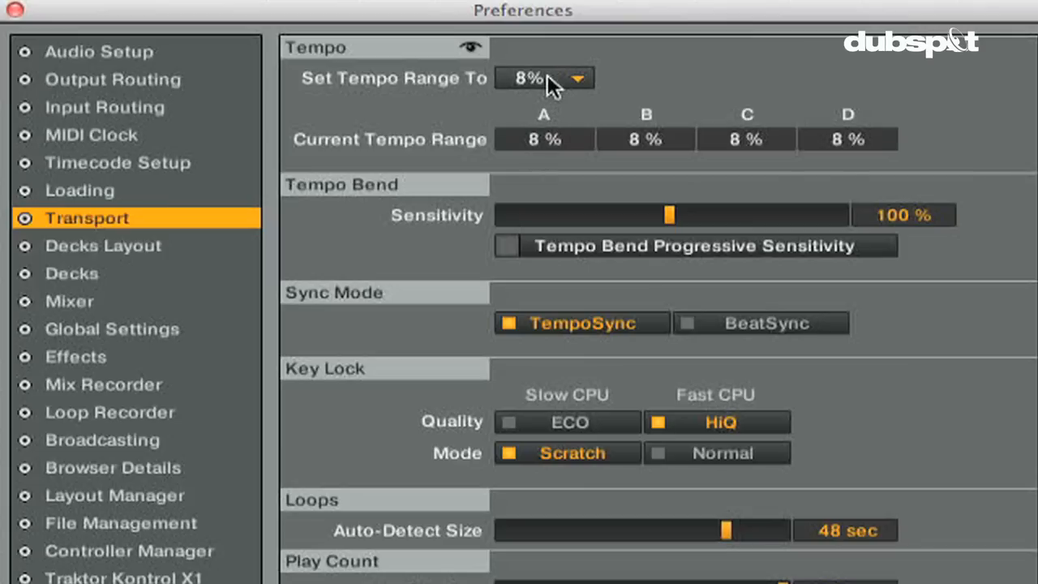
left_click(543, 78)
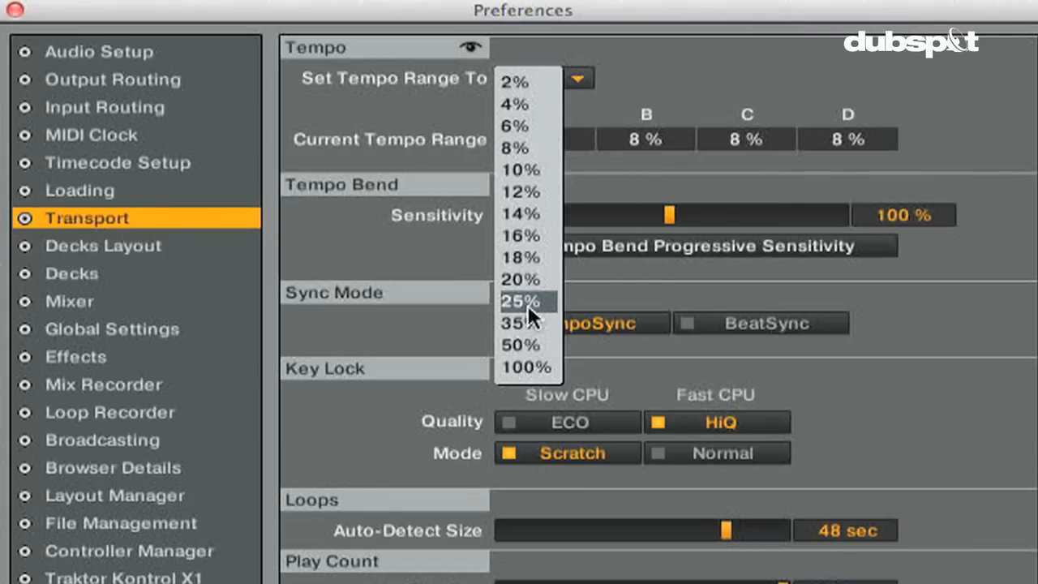
left_click(512, 322)
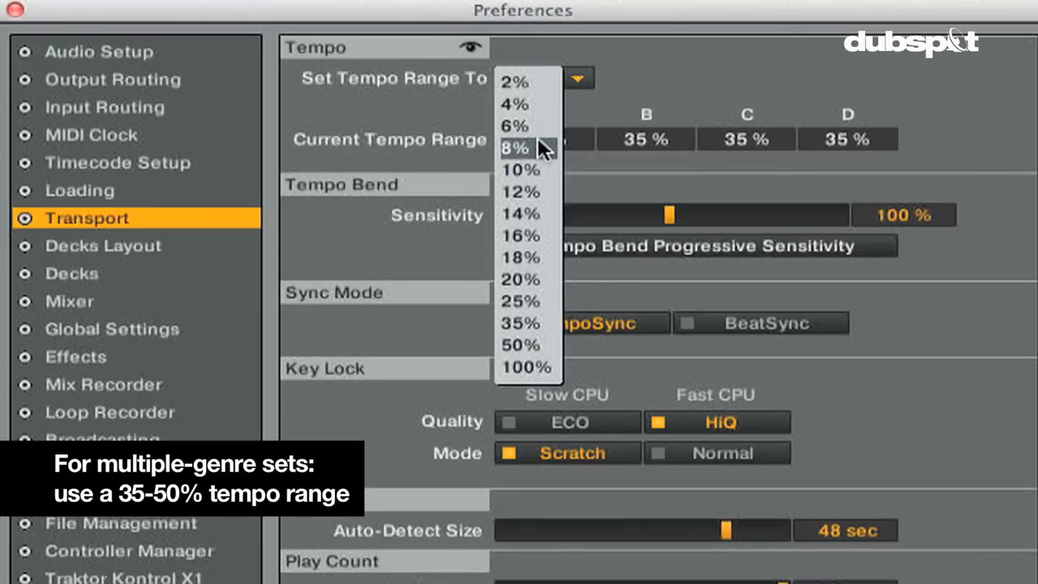
left_click(515, 148)
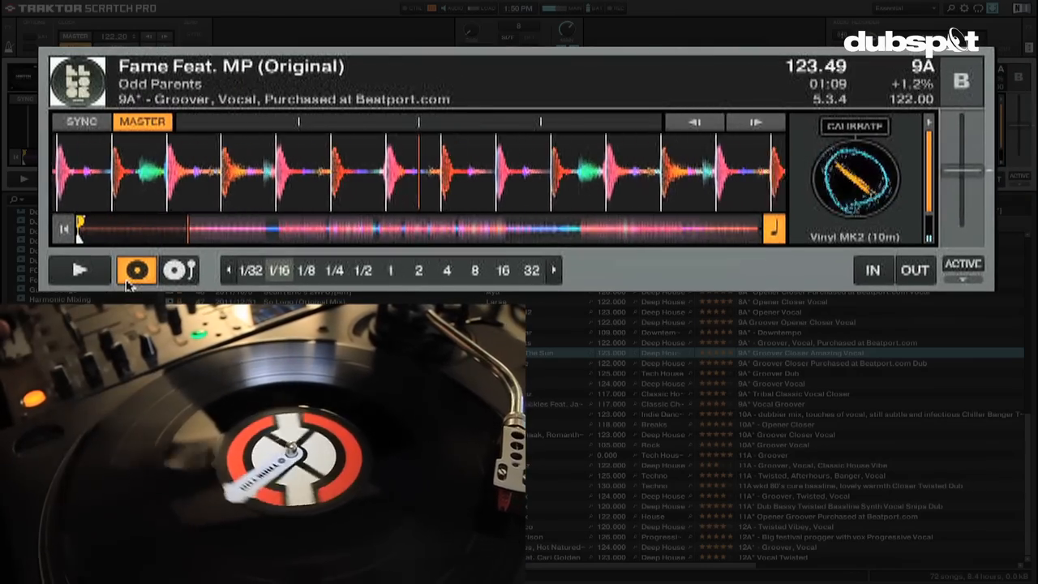
Step: Enable 'Tempo Bend Progressive Sensitivity' in the Transport preferences
left_click(80, 270)
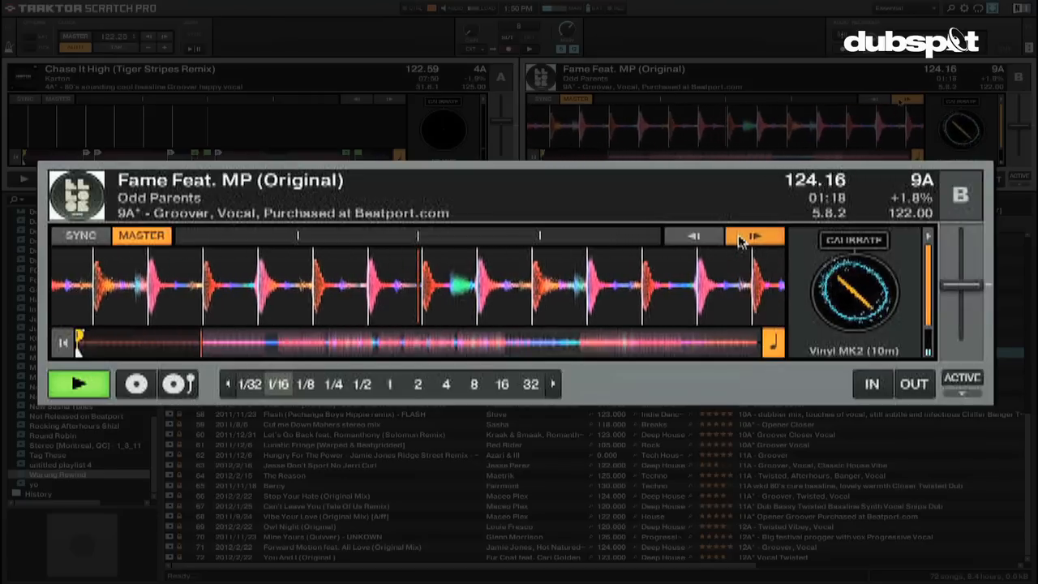
left_click(693, 235)
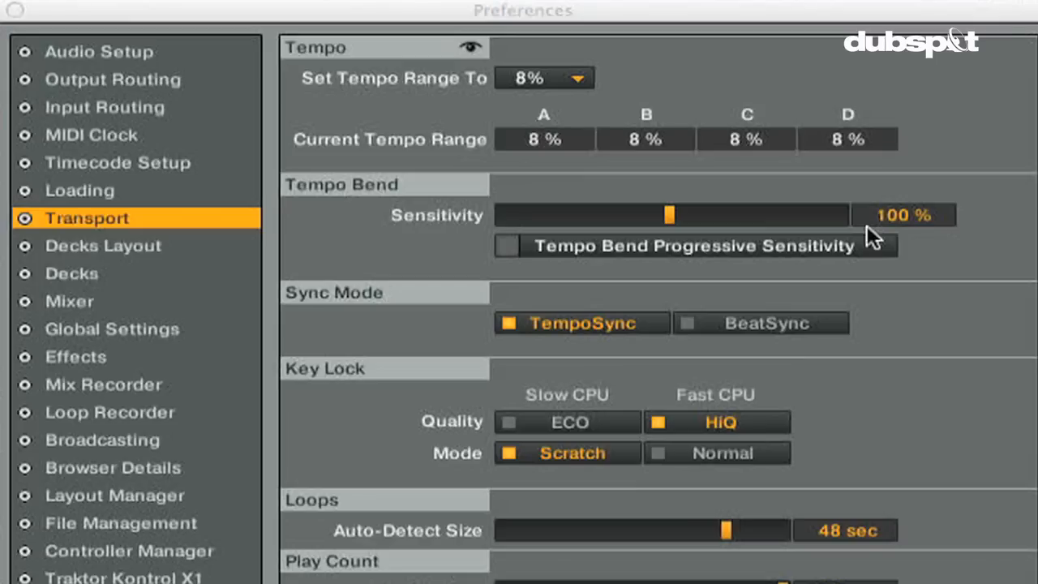
left_click(508, 246)
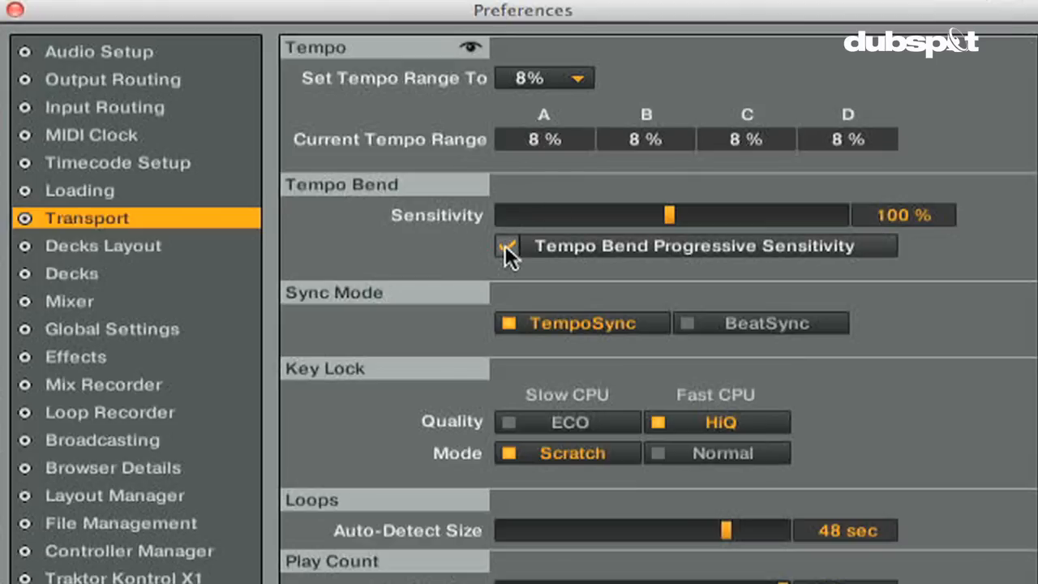
left_click(508, 246)
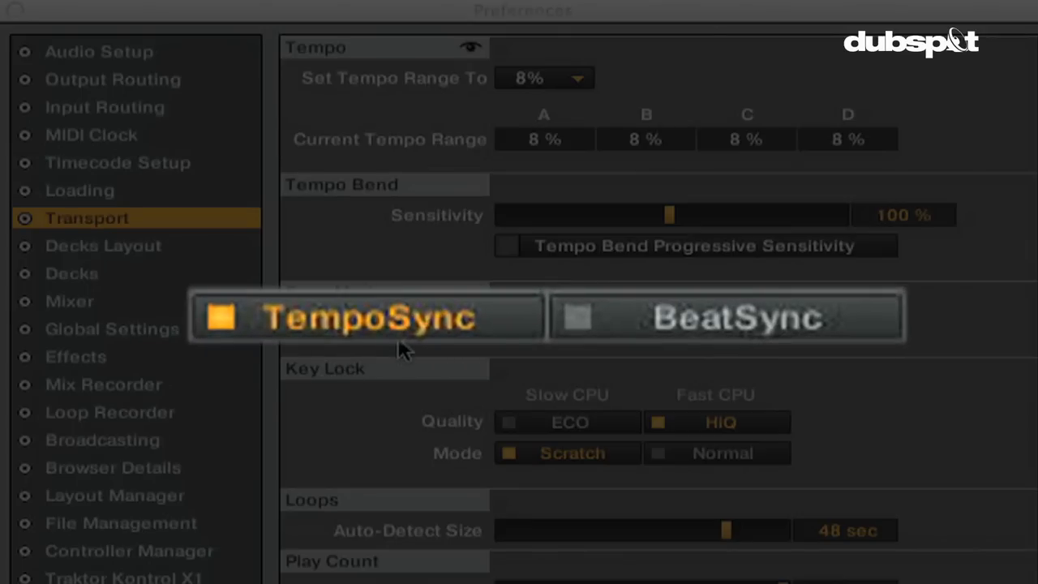
mouse_move(596, 399)
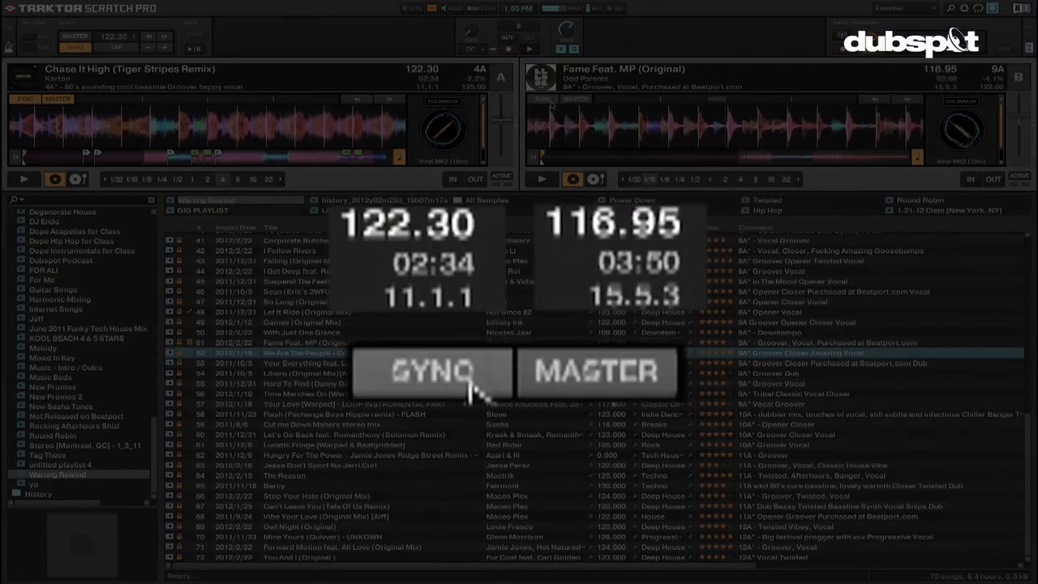
Step: Toggle SYNC on deck B to lock the Fame Feat. MP track to master tempo
left_click(432, 372)
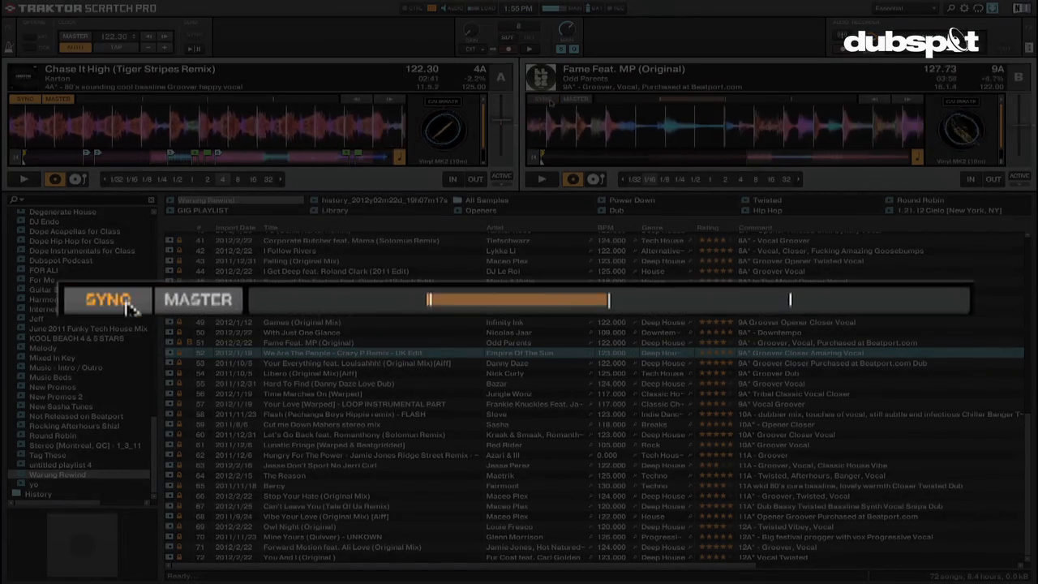
left_click(544, 99)
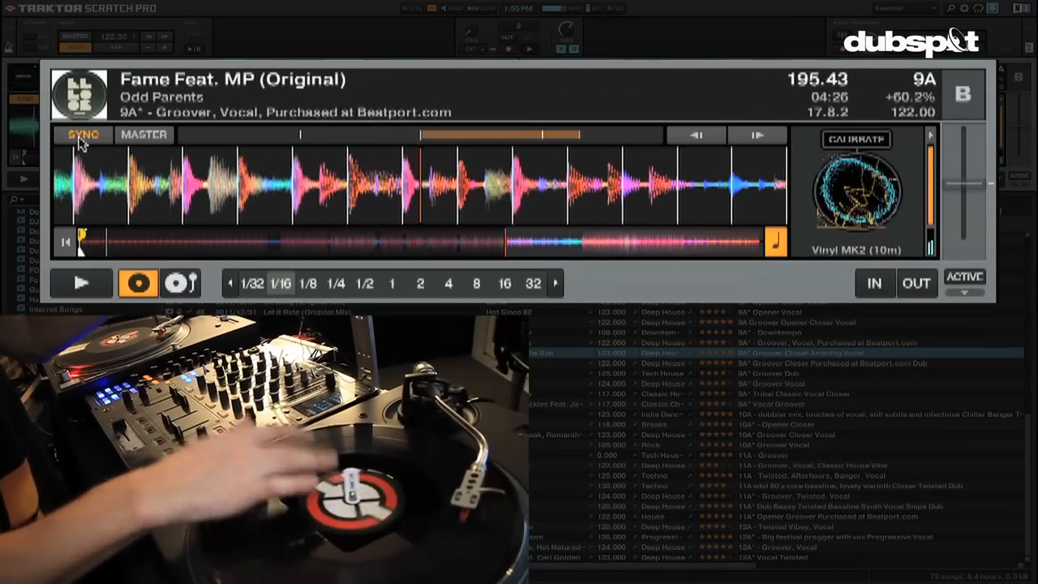
left_click(82, 135)
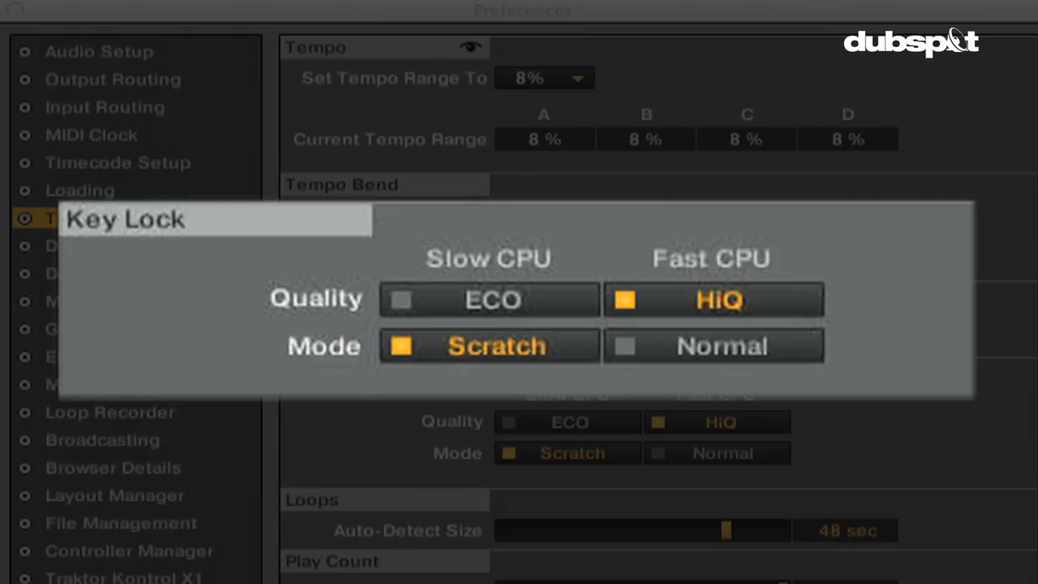
mouse_move(625, 279)
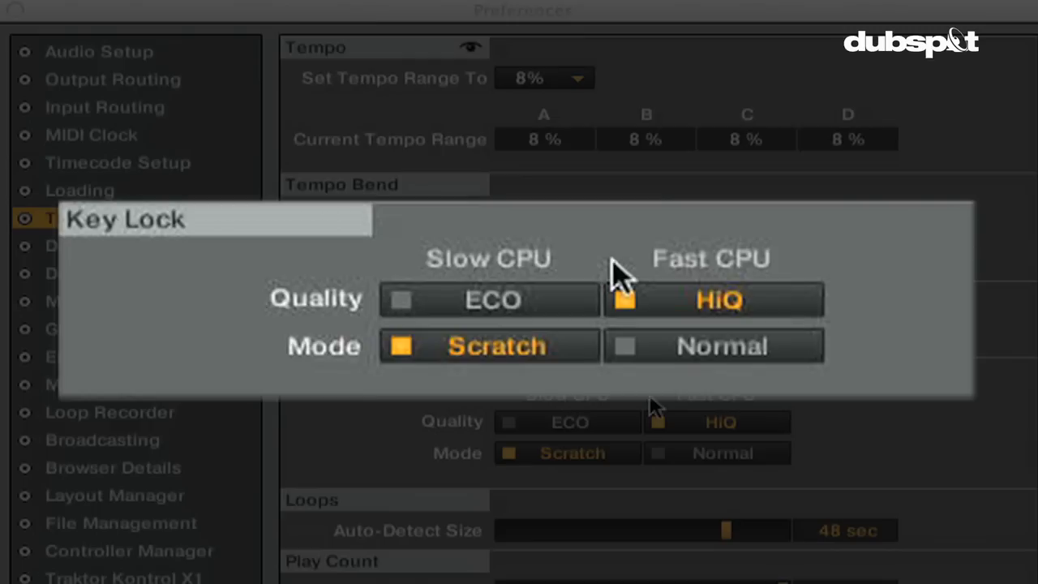
Step: Switch Key Lock quality to ECO, back to HiQ, keeping Scratch mode
left_click(489, 300)
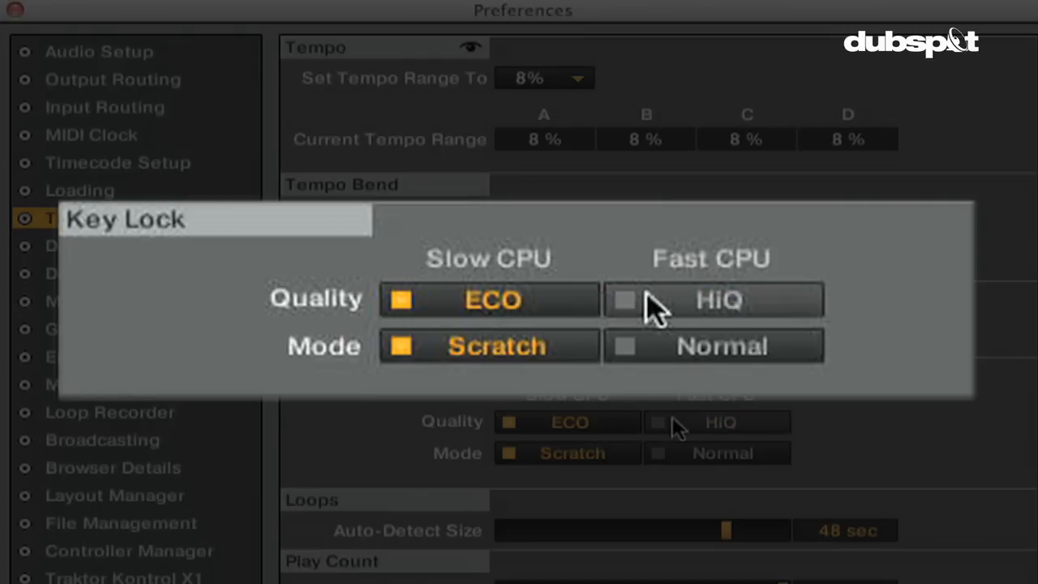
left_click(625, 300)
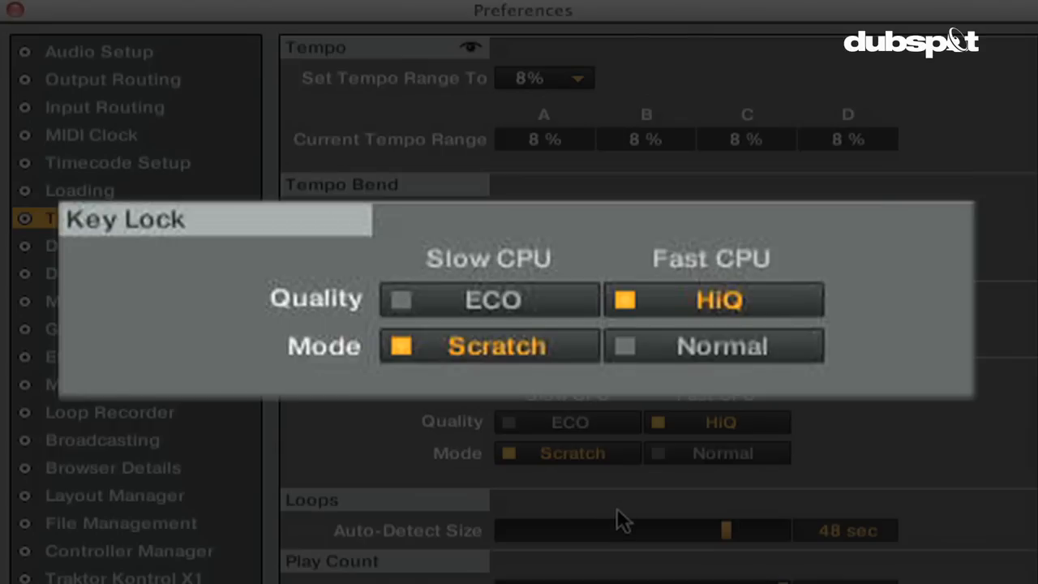
left_click(714, 345)
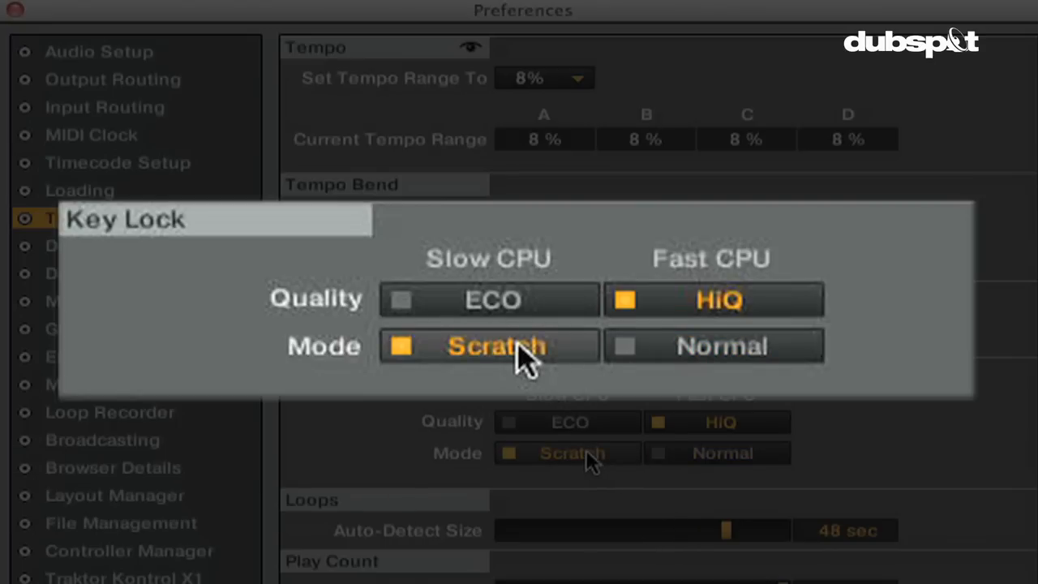
mouse_move(588, 458)
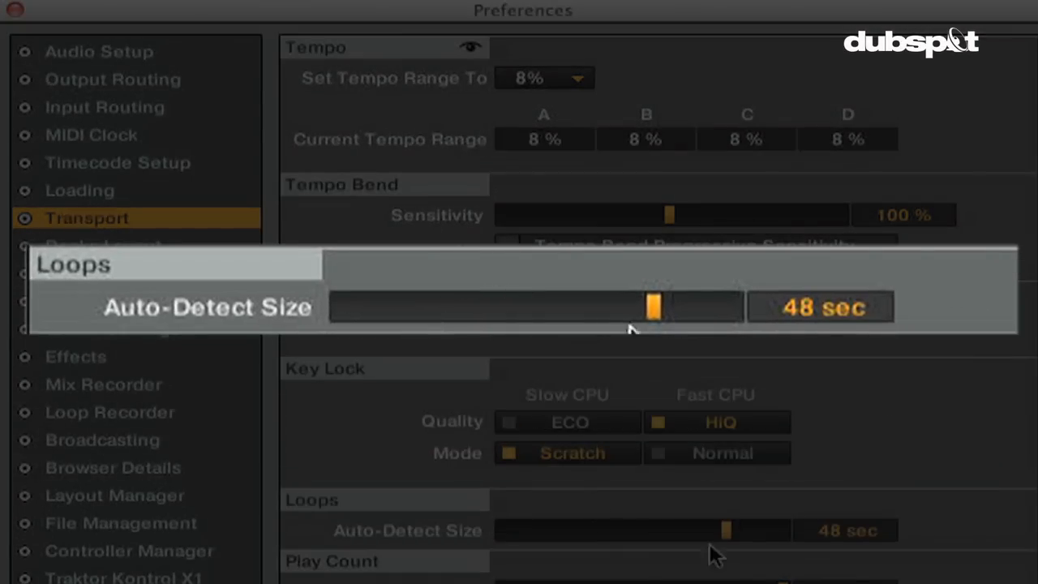
mouse_move(726, 559)
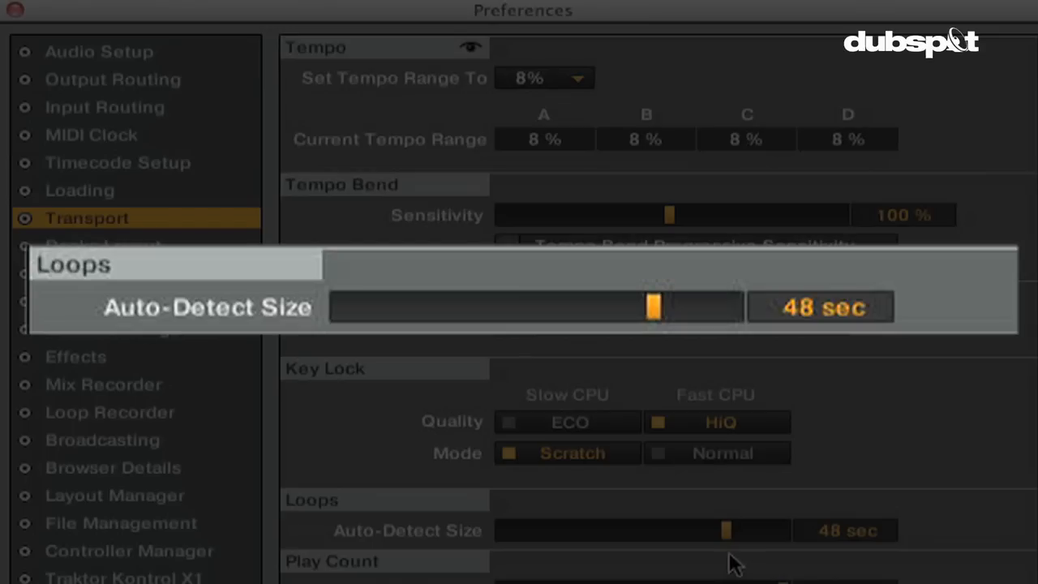
mouse_move(657, 317)
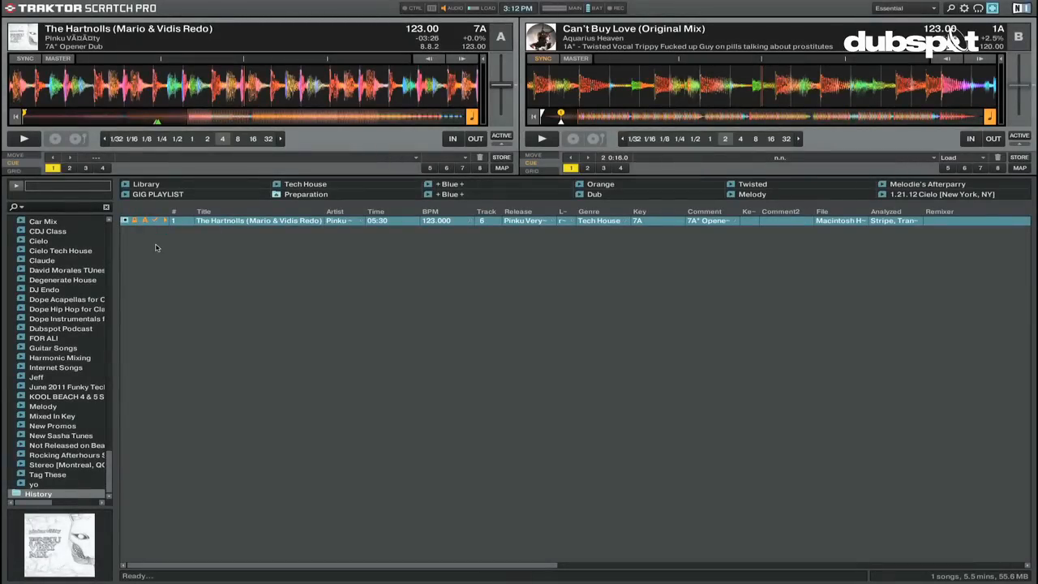
Step: Close the Preferences window to return to the decks
left_click(964, 8)
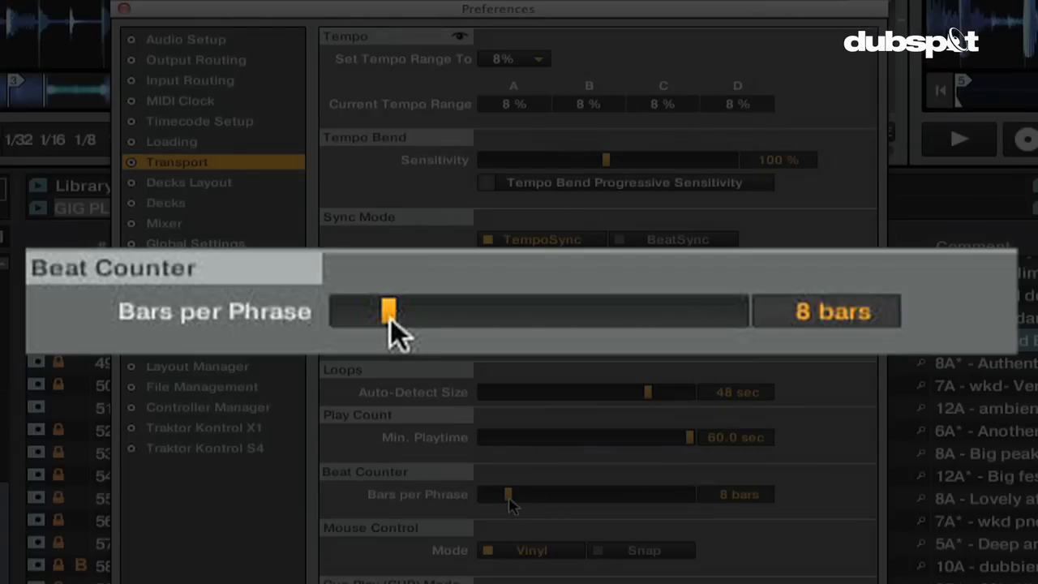
Step: Drag the Bars per Phrase slider to 14, then 9, then back to 8
left_click_drag(390, 313, 426, 312)
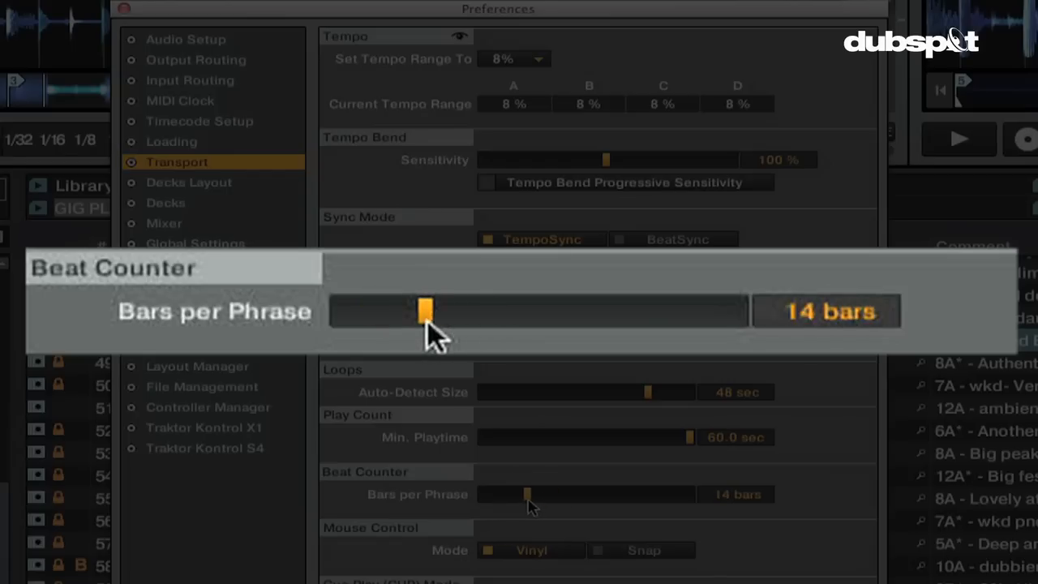
left_click_drag(425, 311, 396, 310)
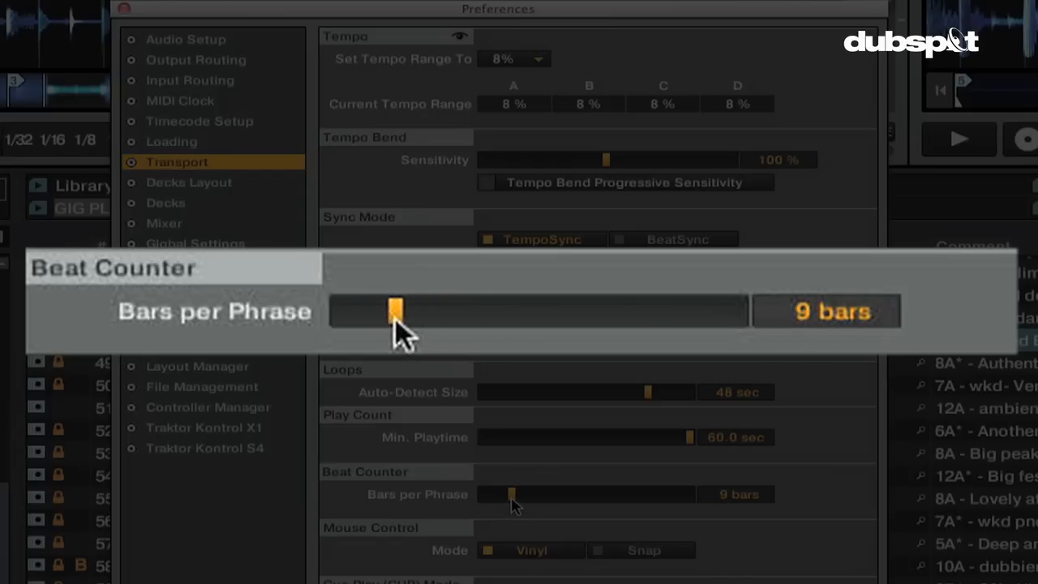
left_click_drag(396, 311, 466, 433)
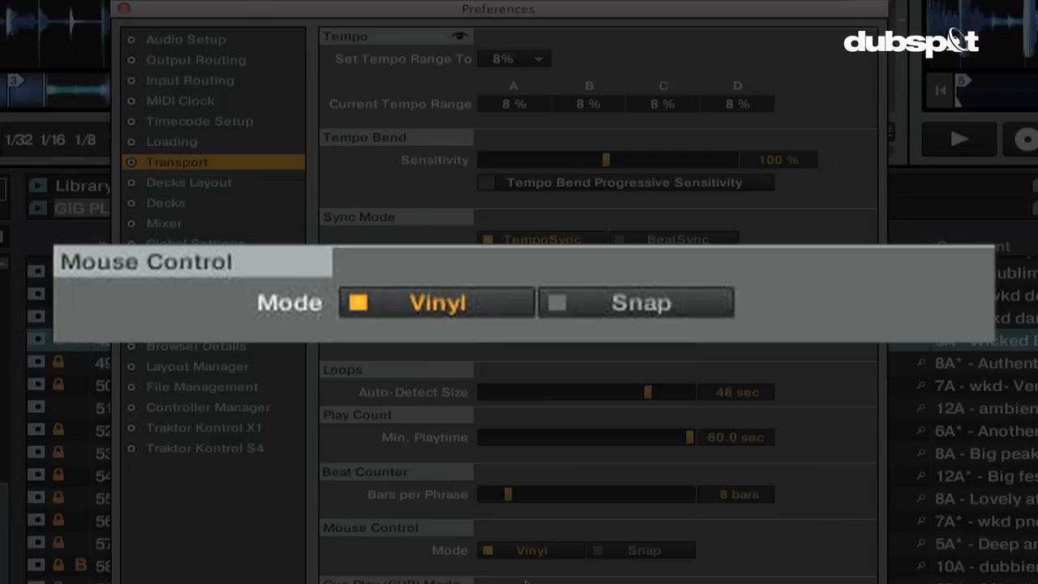
Step: Set mouse control to Snap, then play and stop Vitange on deck A
left_click(124, 9)
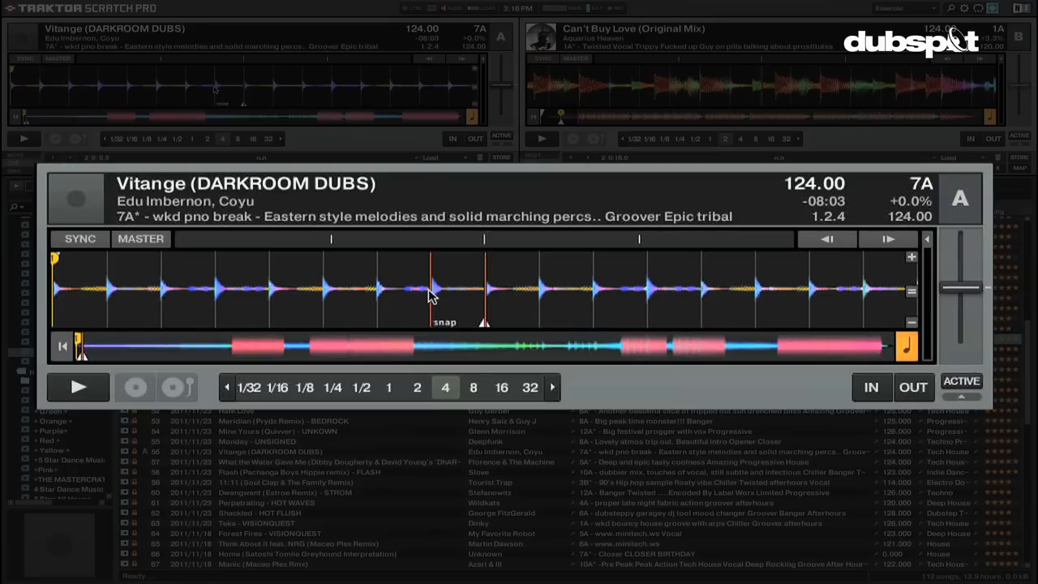
left_click(78, 387)
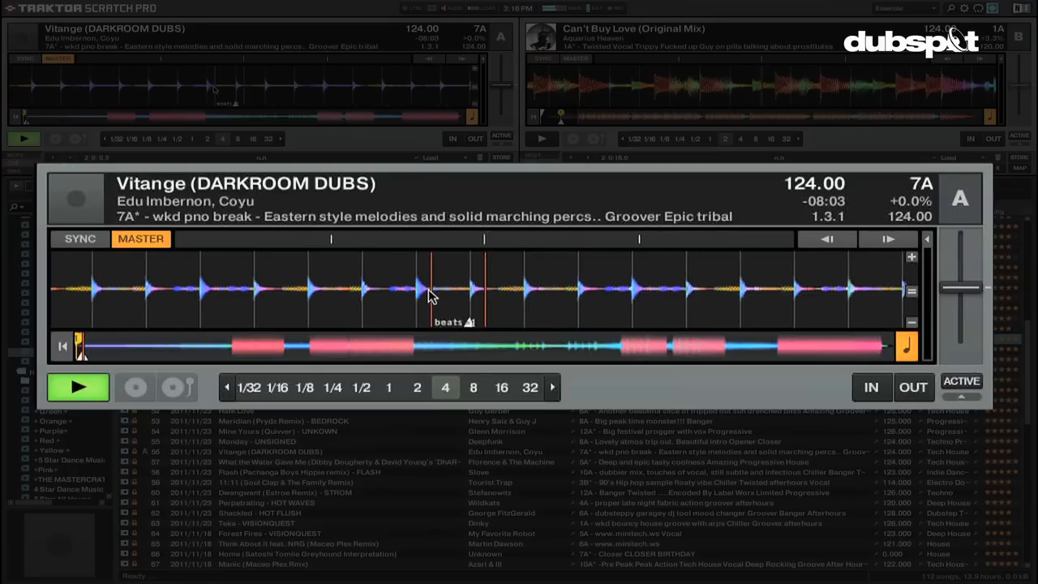
left_click(78, 386)
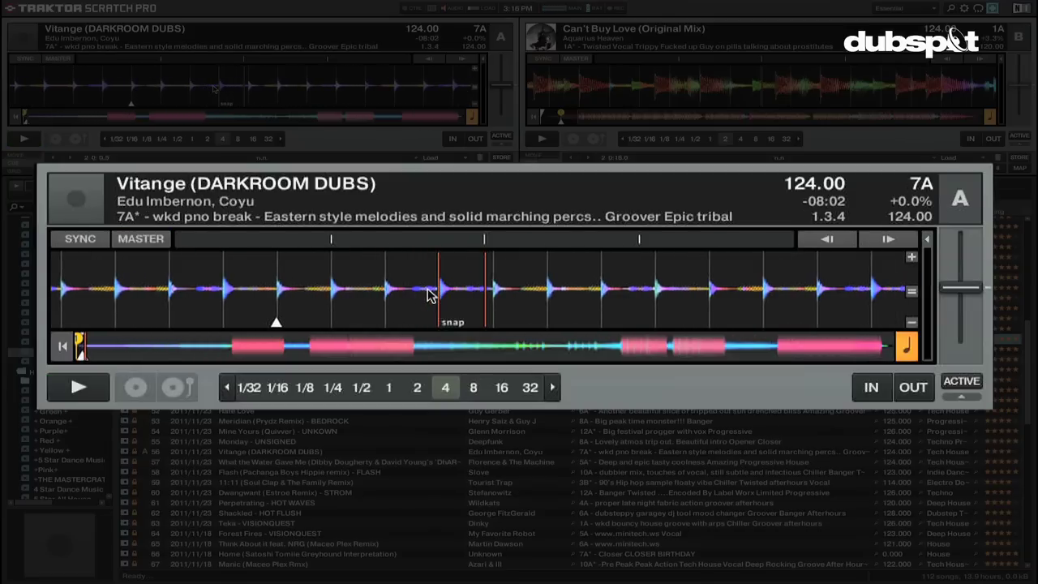